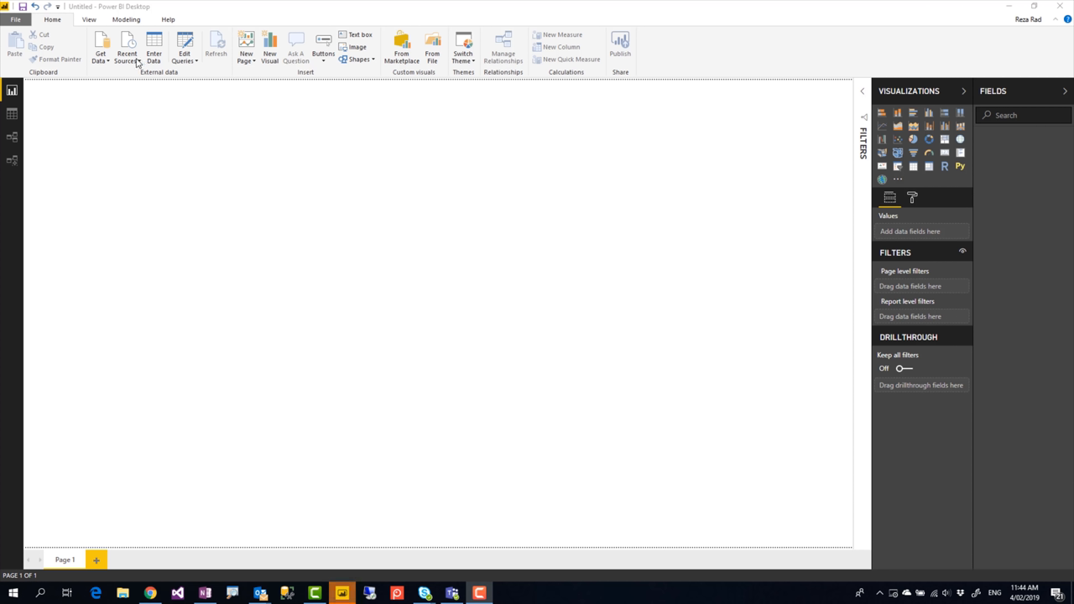
- Load the FactInternetSales table from the recent source AdventureWorksDW2012.xlsx
left_click(127, 47)
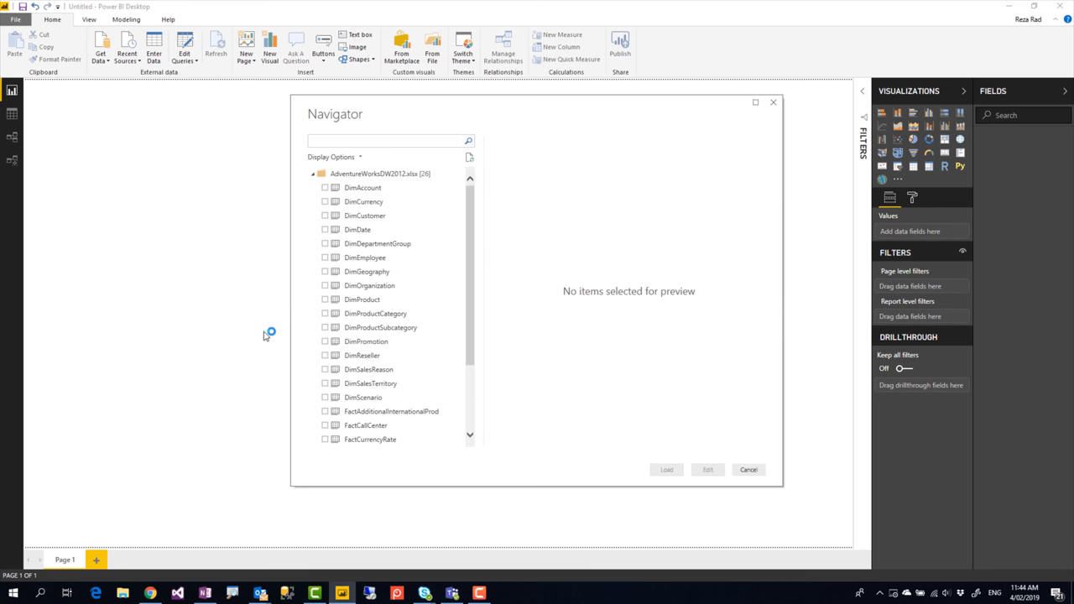
scroll("down", 3)
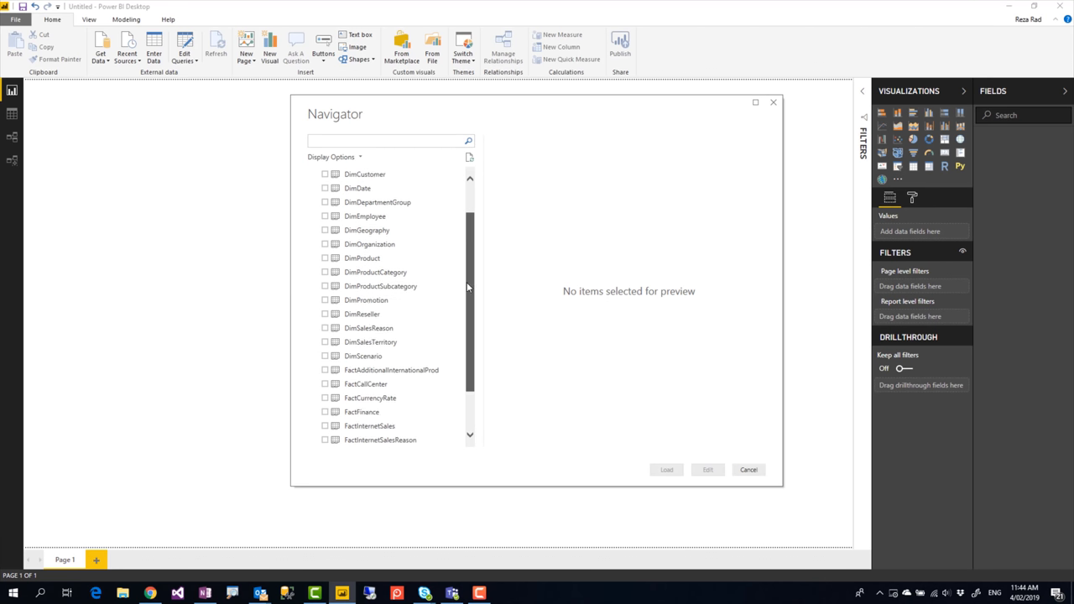
scroll("down", 3)
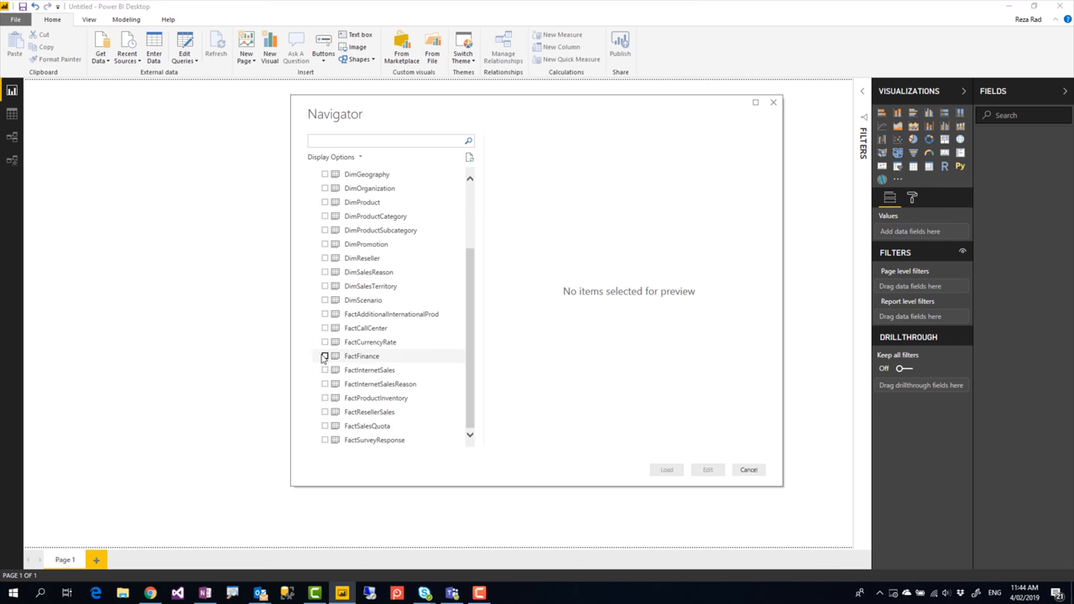
left_click(325, 370)
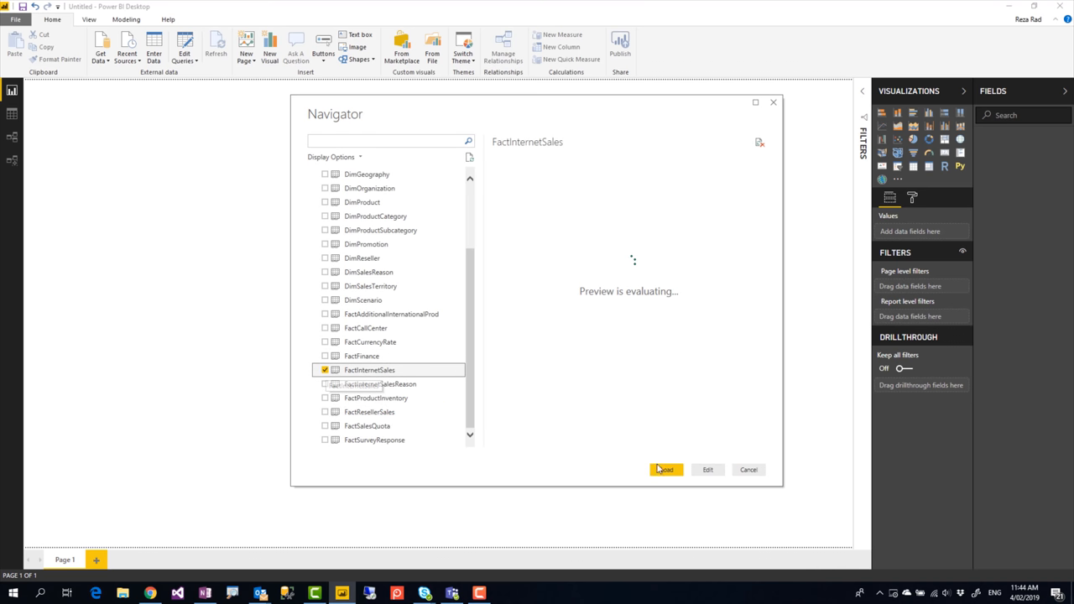
left_click(665, 469)
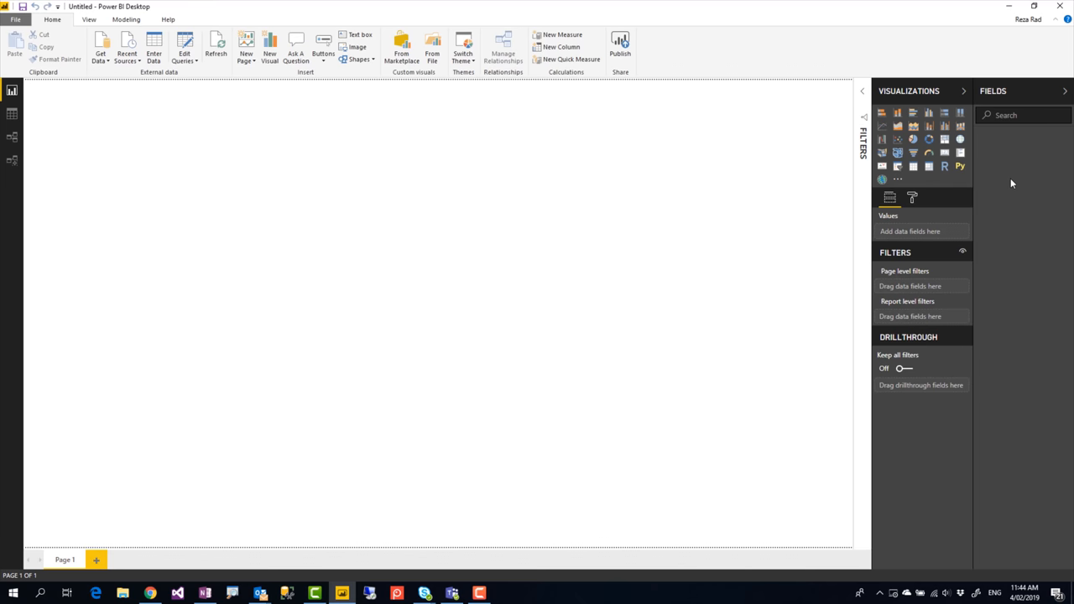
- Chart SalesAmount by the OrderDate hierarchy (Year, Quarter, Month, Day), showing 2005–2008 totals
type("salesam")
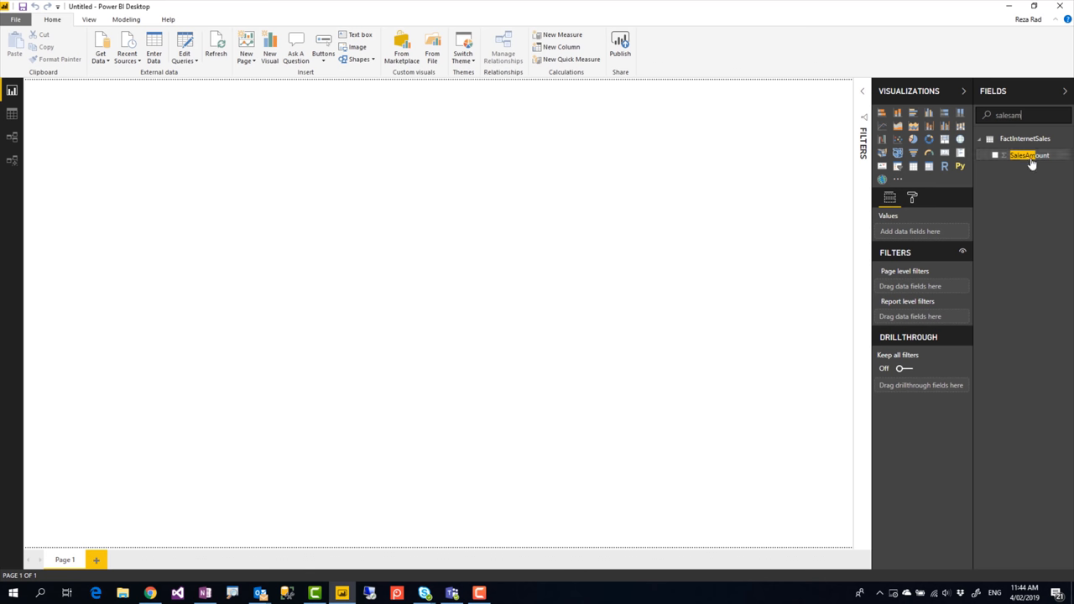
left_click(995, 154)
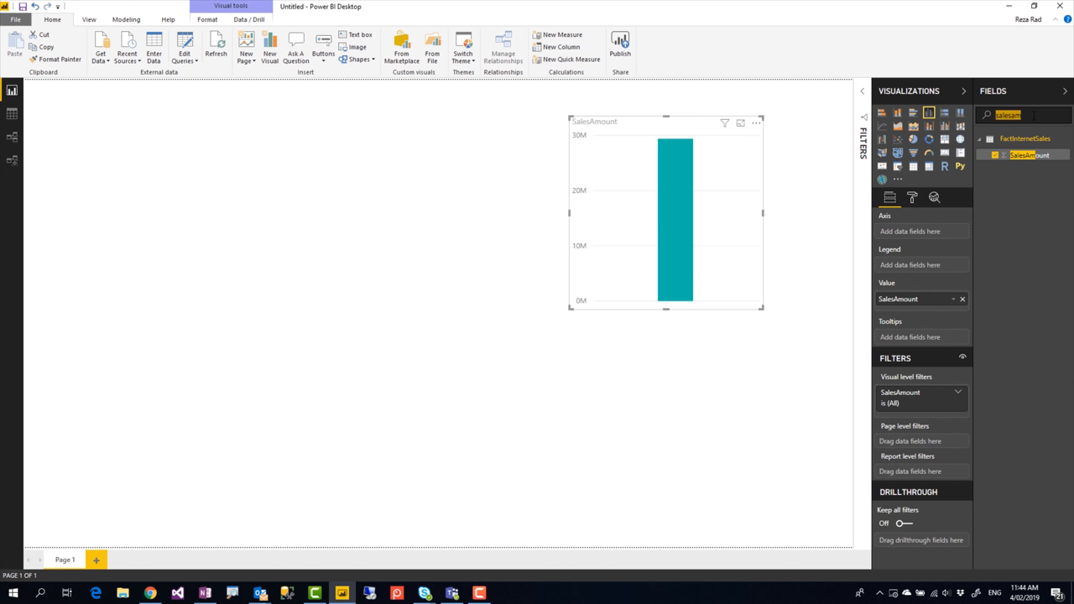
type("orderdate")
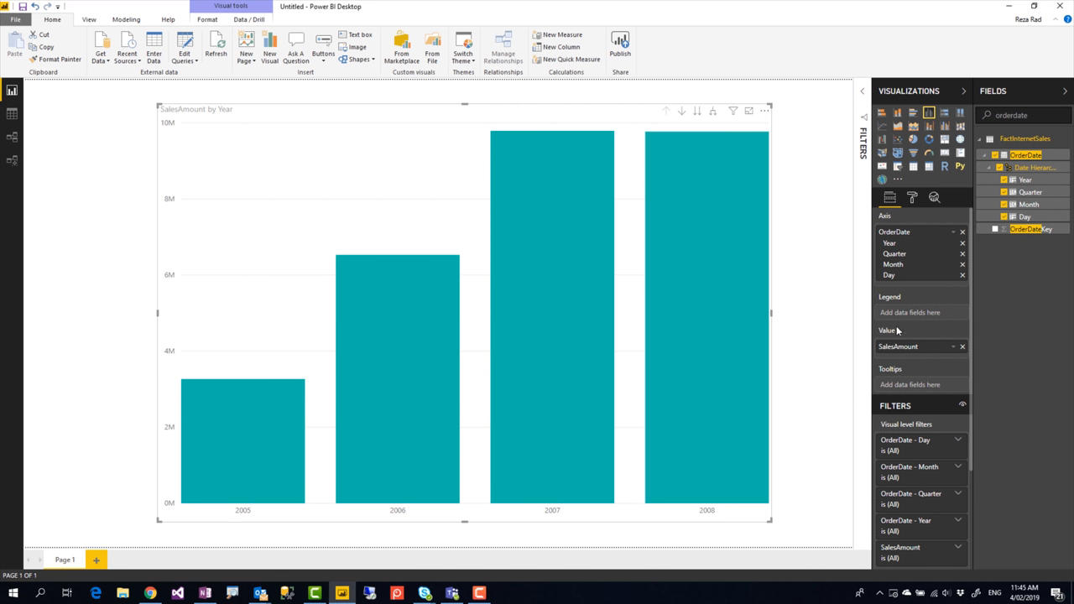
mouse_move(150, 570)
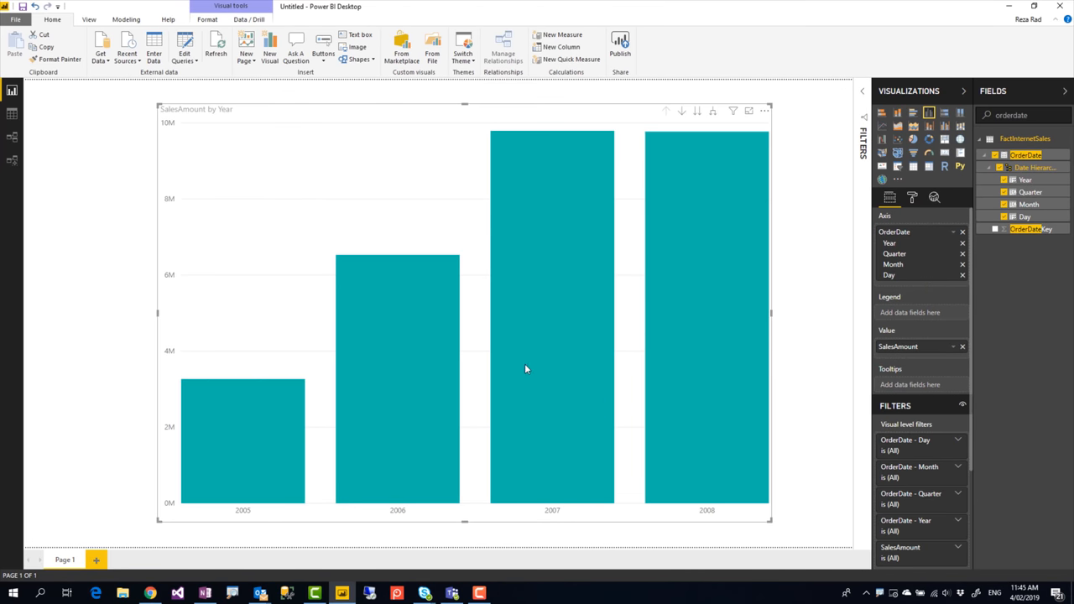
mouse_move(684, 111)
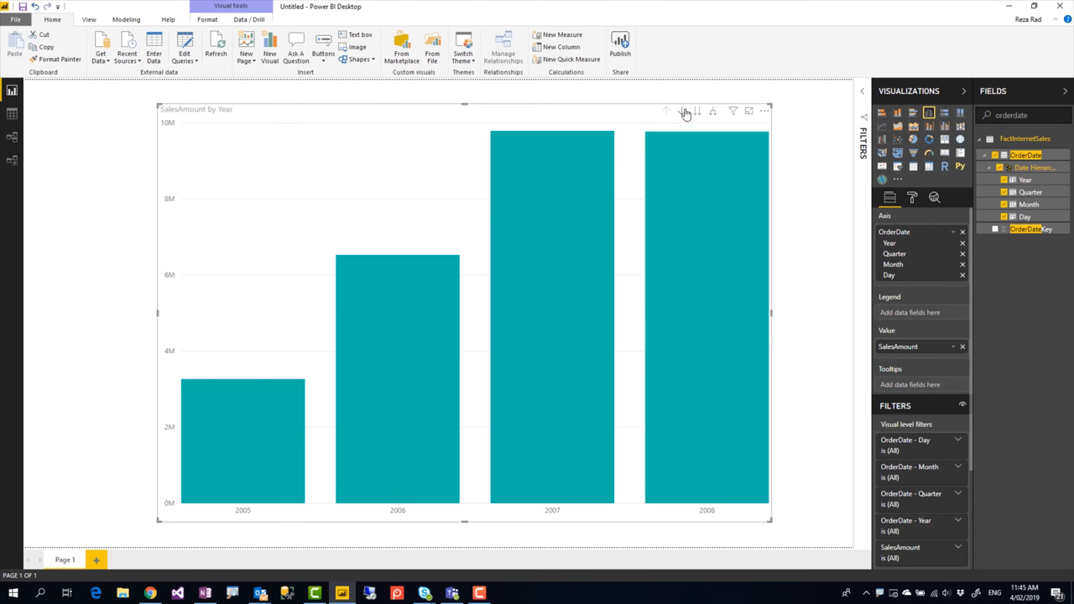
- Turn on drill mode and drill into the 2007 column to show Qtr 1–Qtr 4
left_click(681, 110)
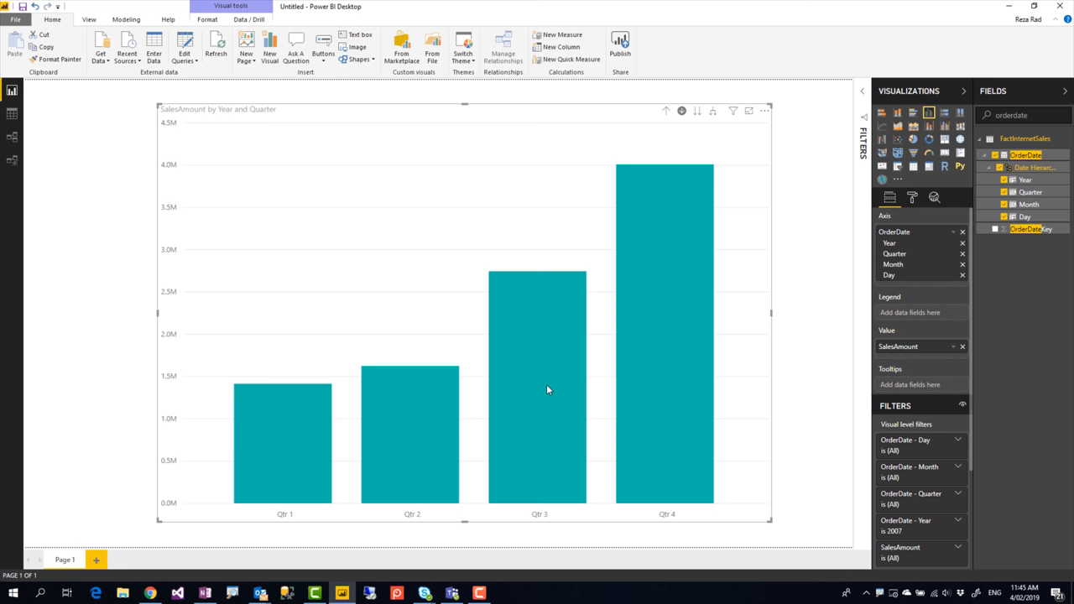
mouse_move(174, 565)
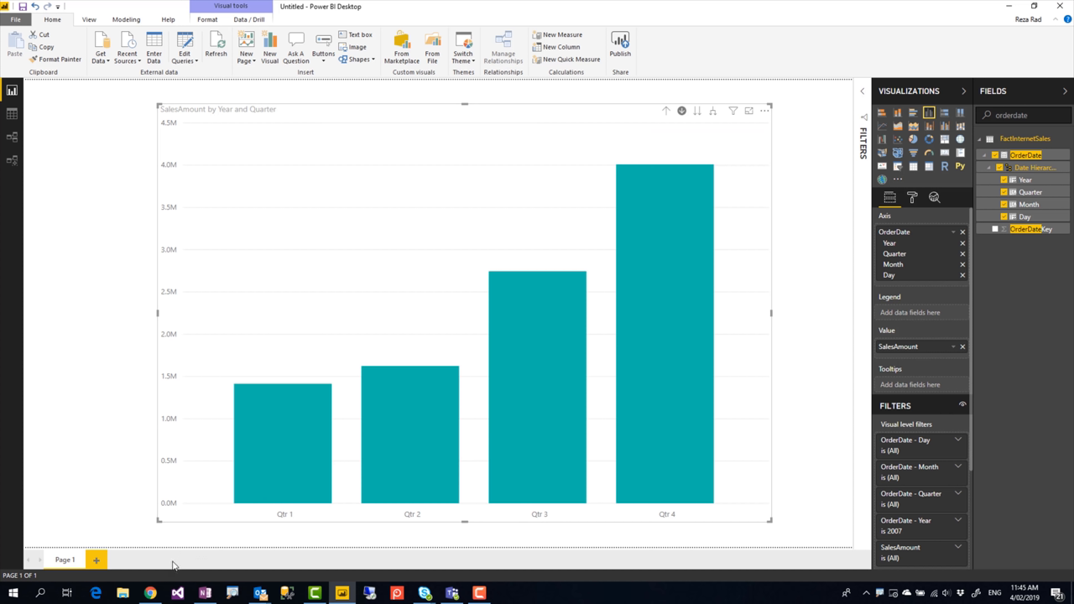
mouse_move(317, 513)
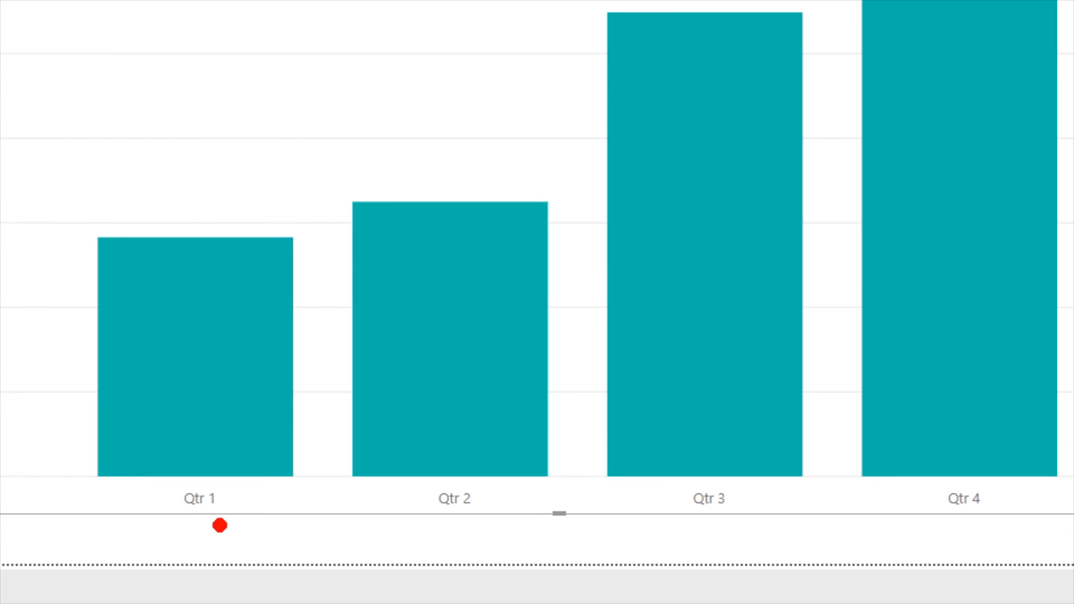
left_click(560, 498)
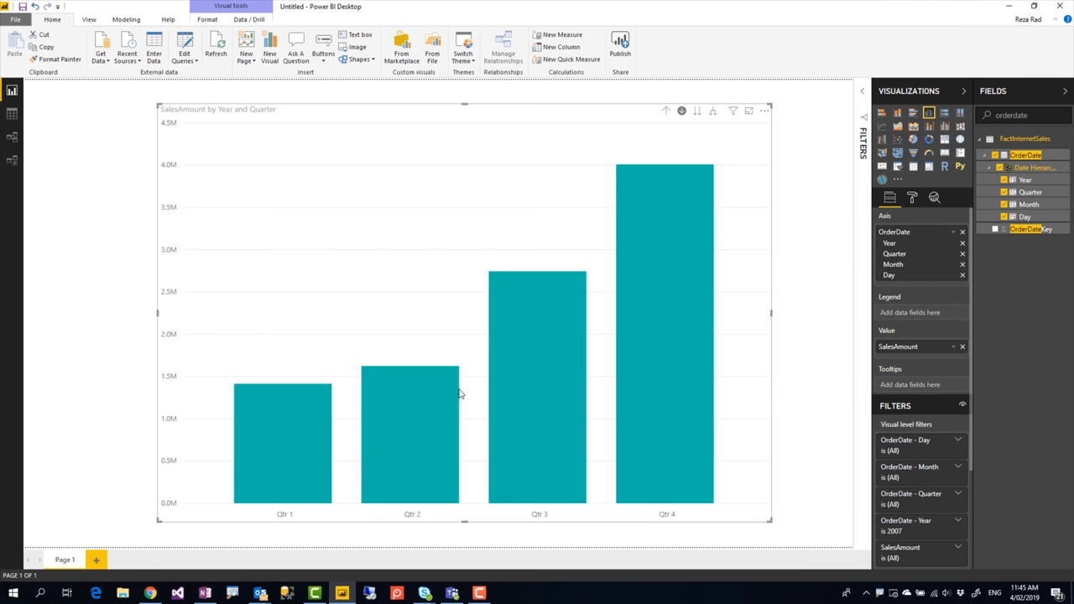
mouse_move(481, 193)
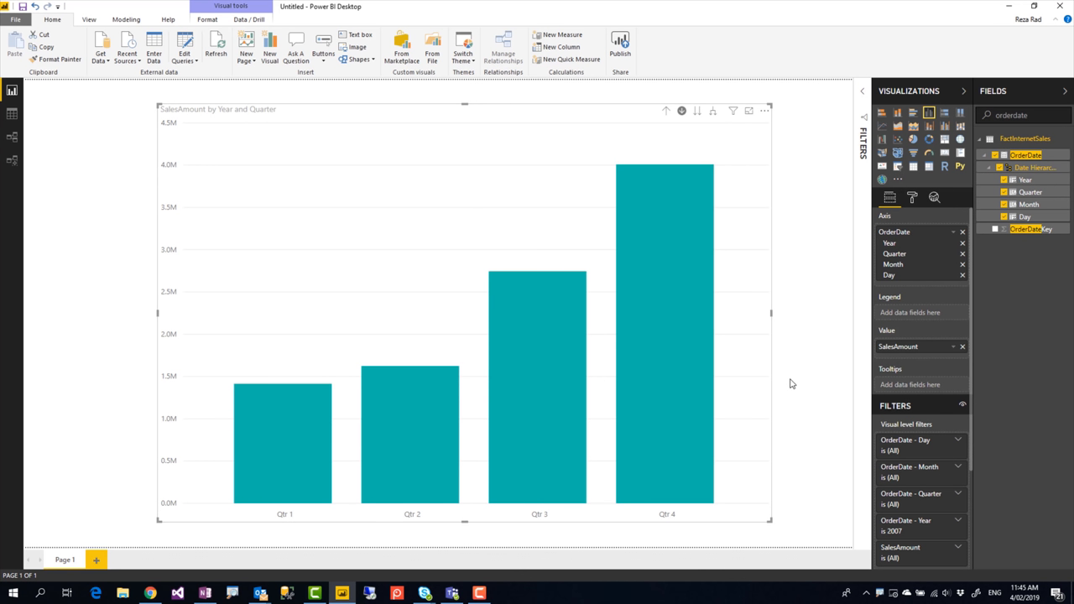
mouse_move(682, 135)
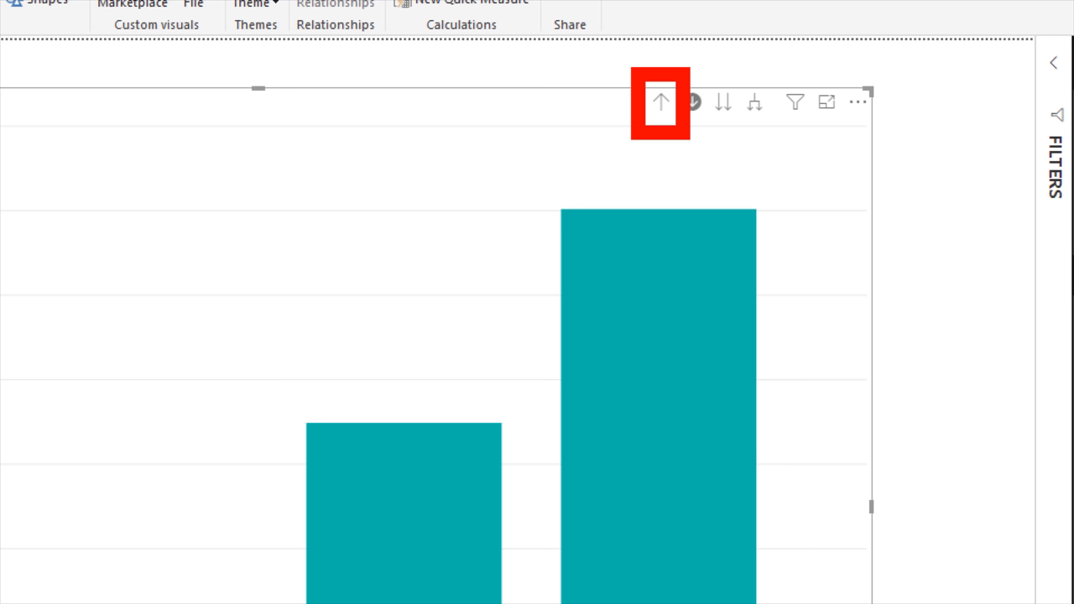
left_click(660, 101)
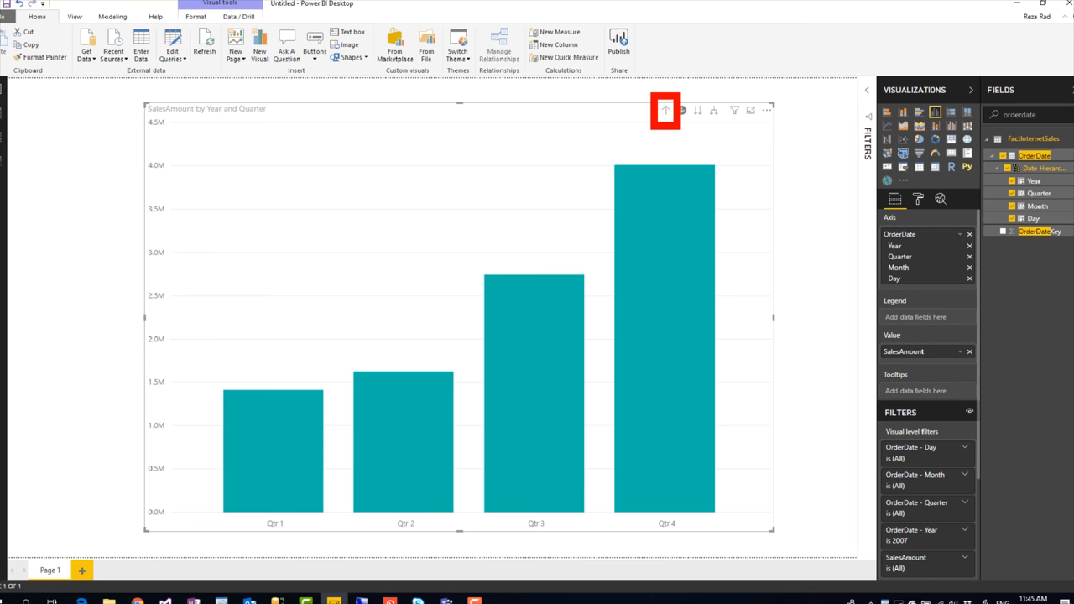
- Drill back up to yearly totals and show the chart's Format options
left_click(665, 110)
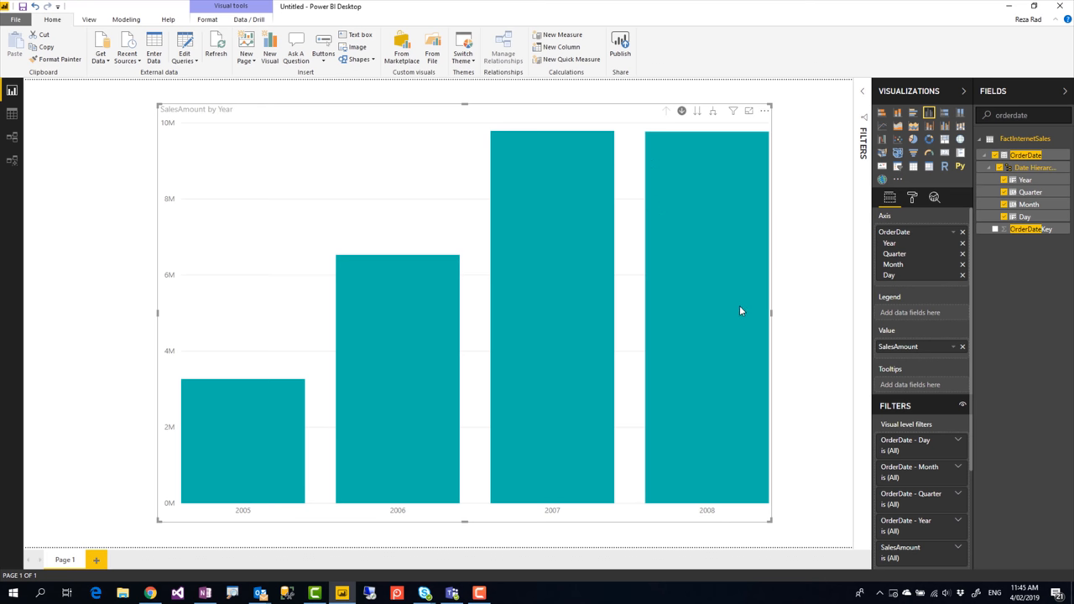
mouse_move(912, 198)
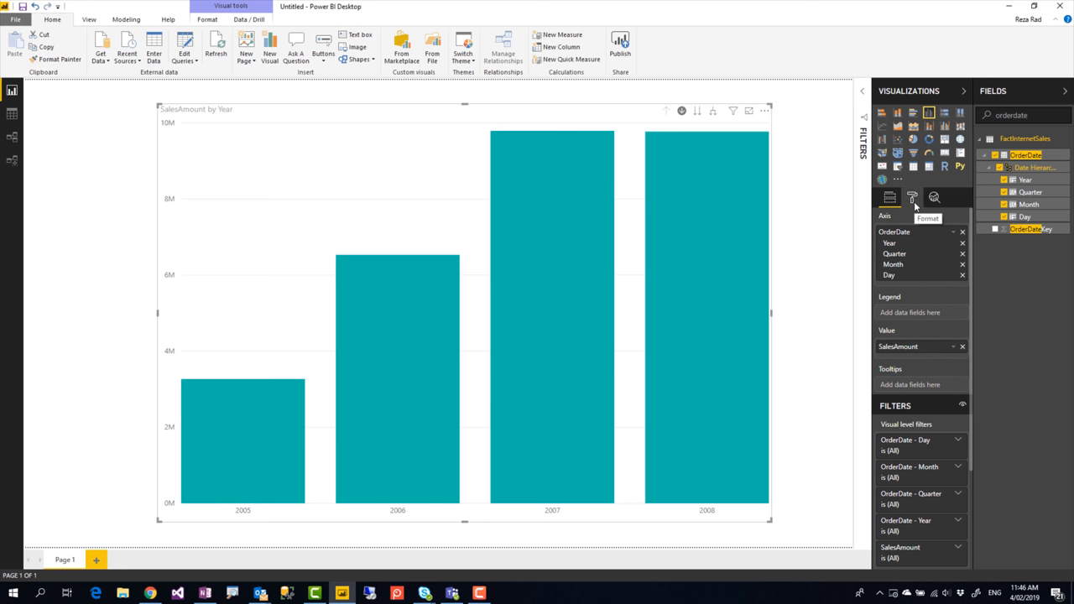
left_click(912, 197)
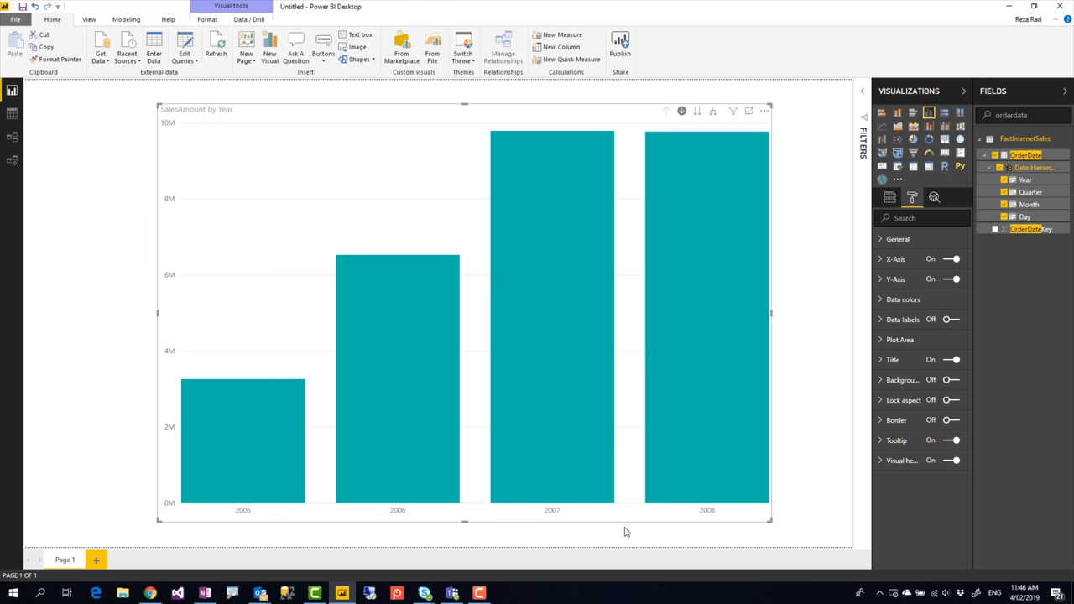
mouse_move(740, 510)
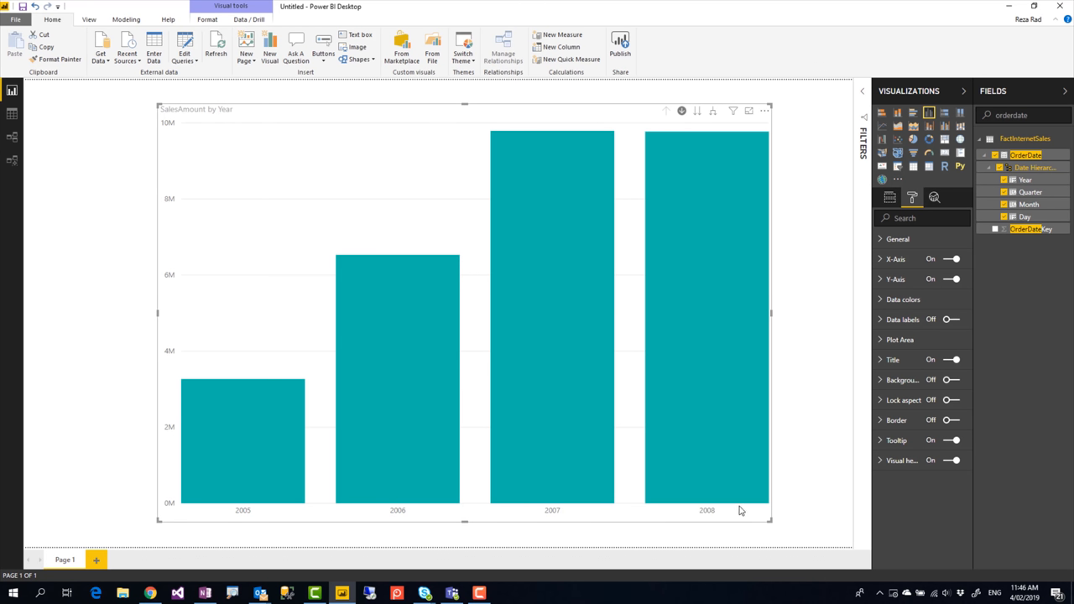
mouse_move(751, 516)
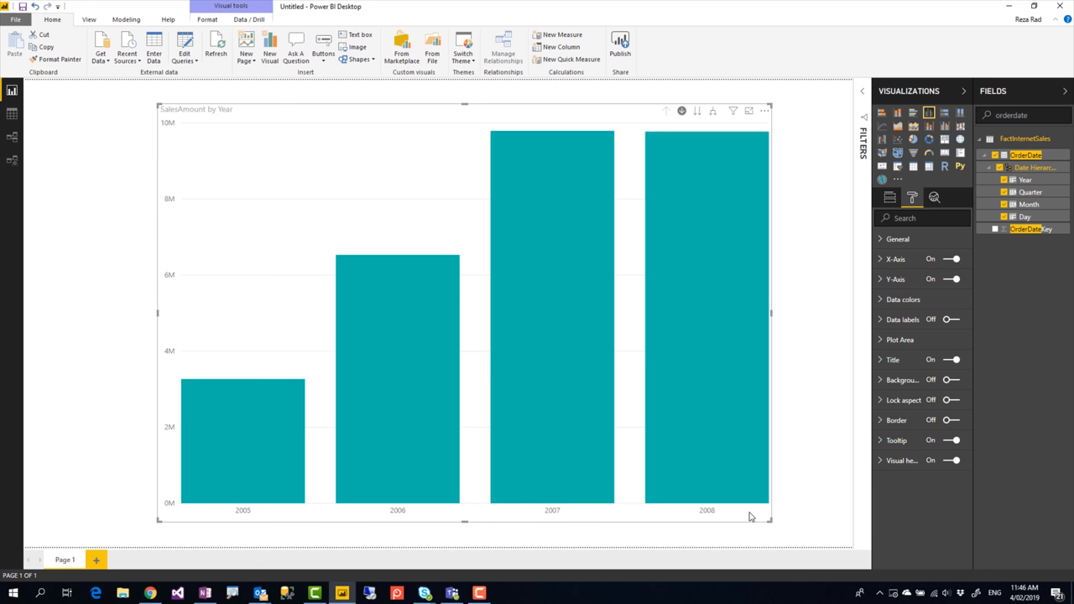
mouse_move(145, 348)
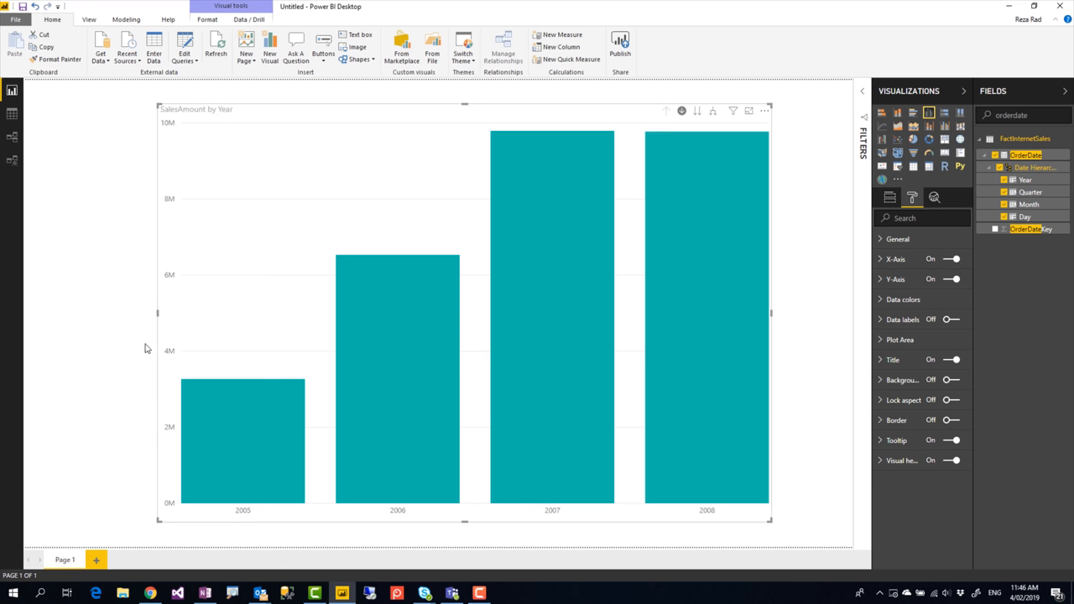
mouse_move(659, 509)
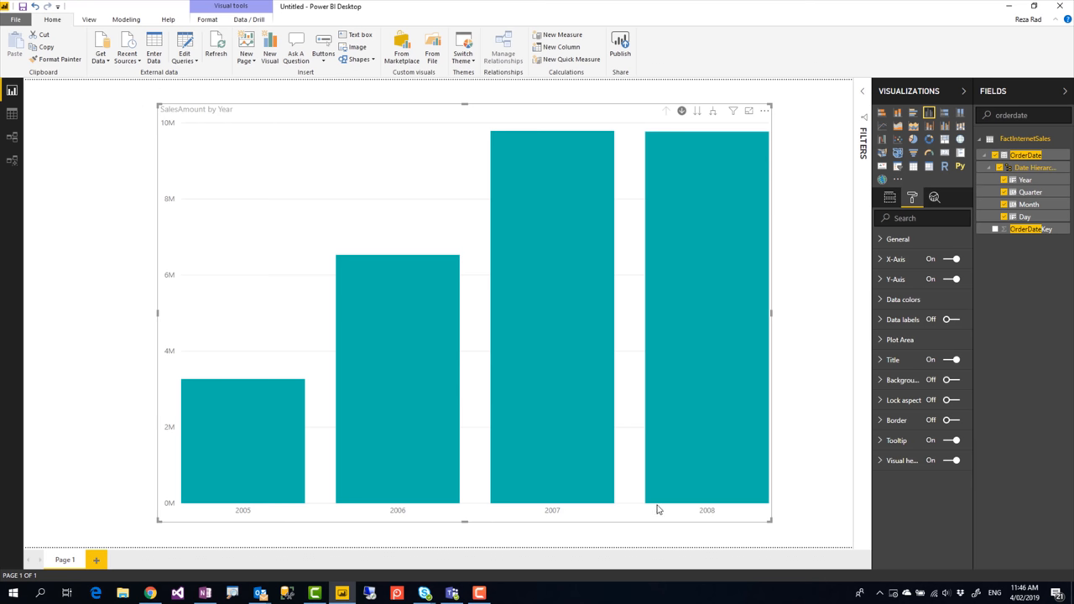
- Set the X-axis type to Categorical and switch Concatenate labels Off
left_click(880, 258)
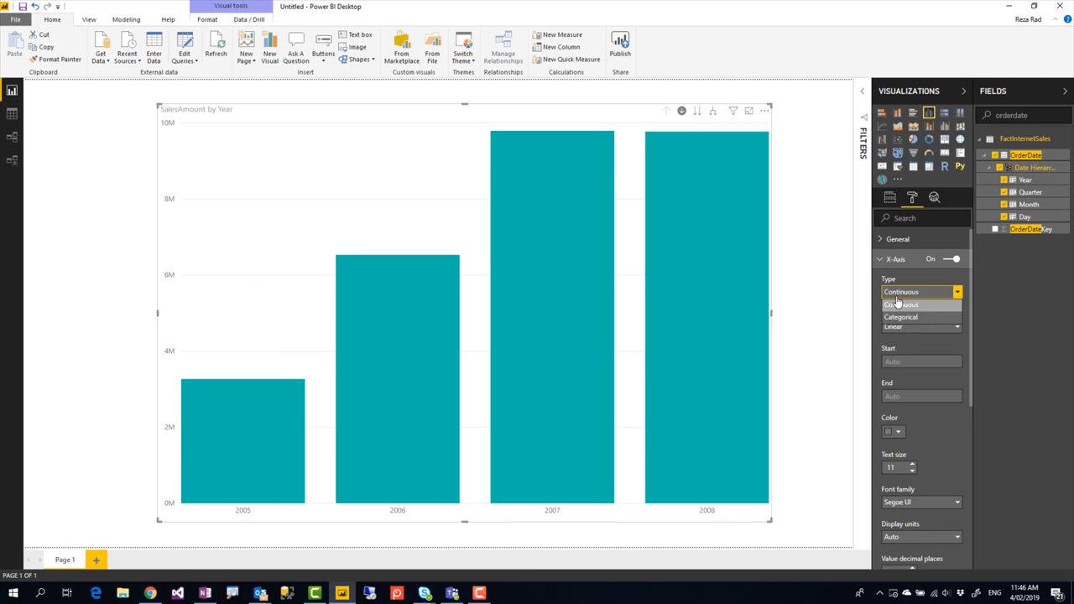
mouse_move(900, 317)
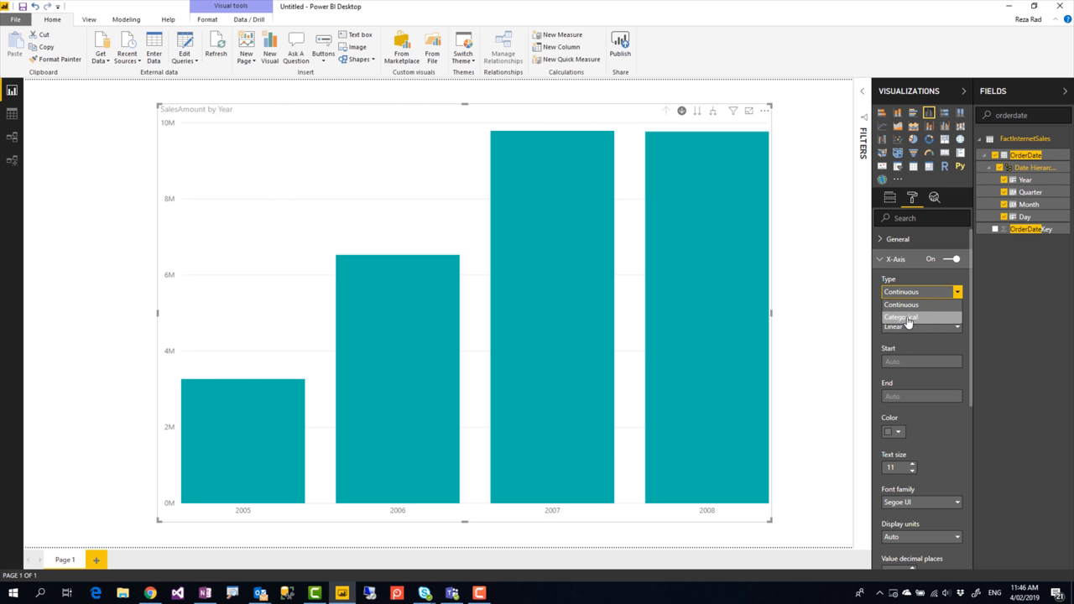
left_click(900, 317)
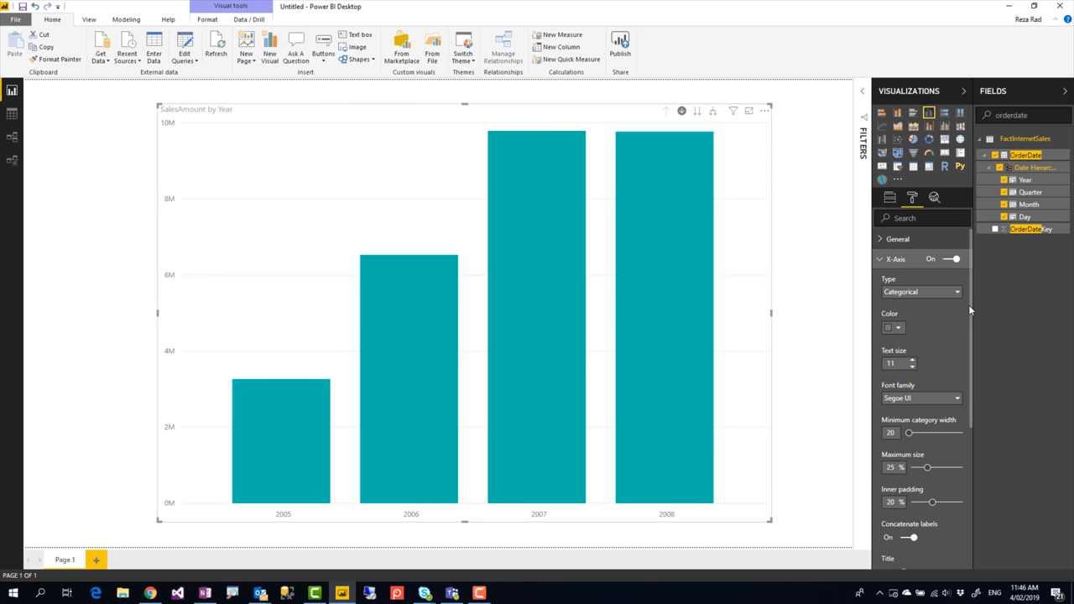
scroll("down", 3)
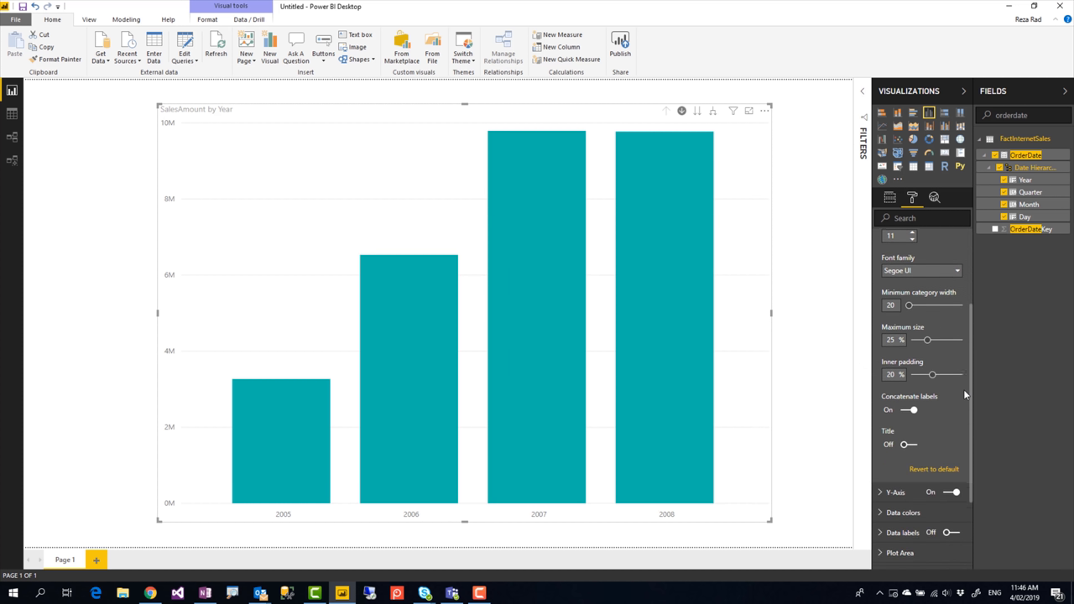
scroll("down", 3)
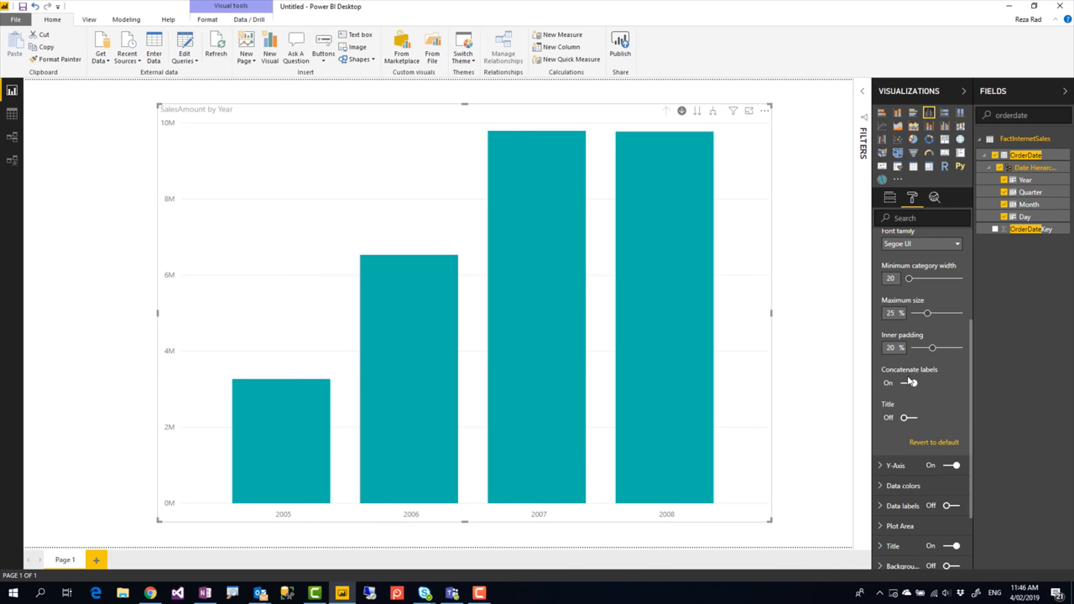
left_click(911, 382)
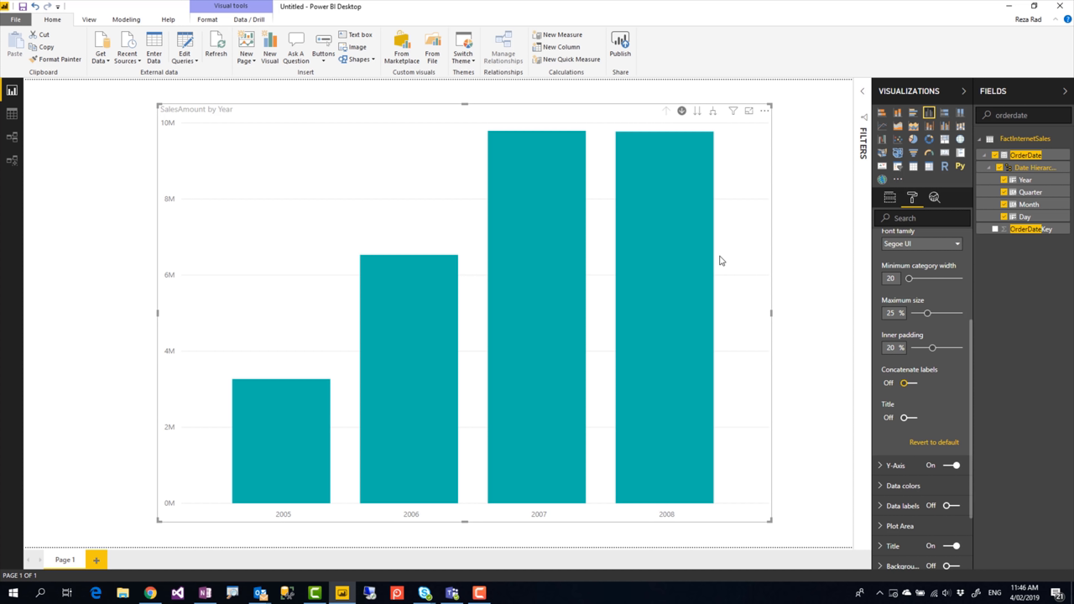
mouse_move(545, 274)
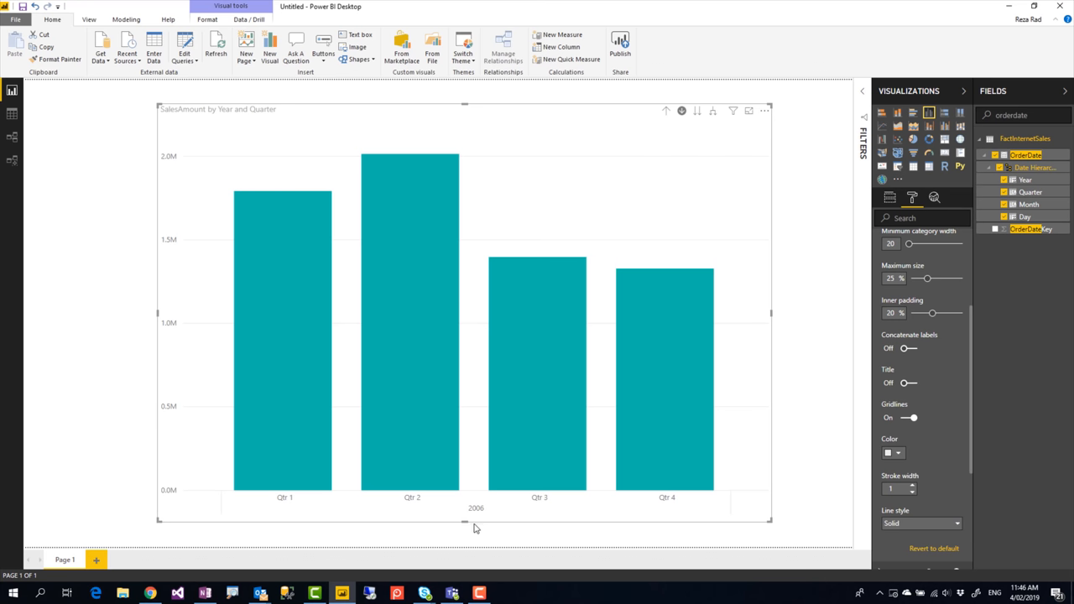
mouse_move(494, 516)
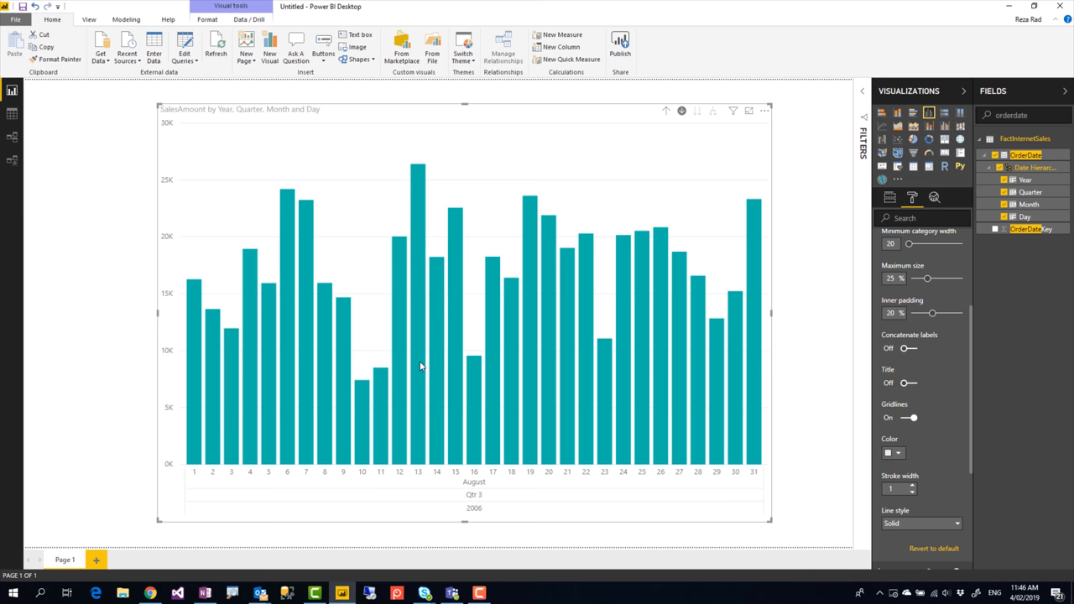
- Drill up from August 2006 daily sales back to yearly totals
left_click(669, 111)
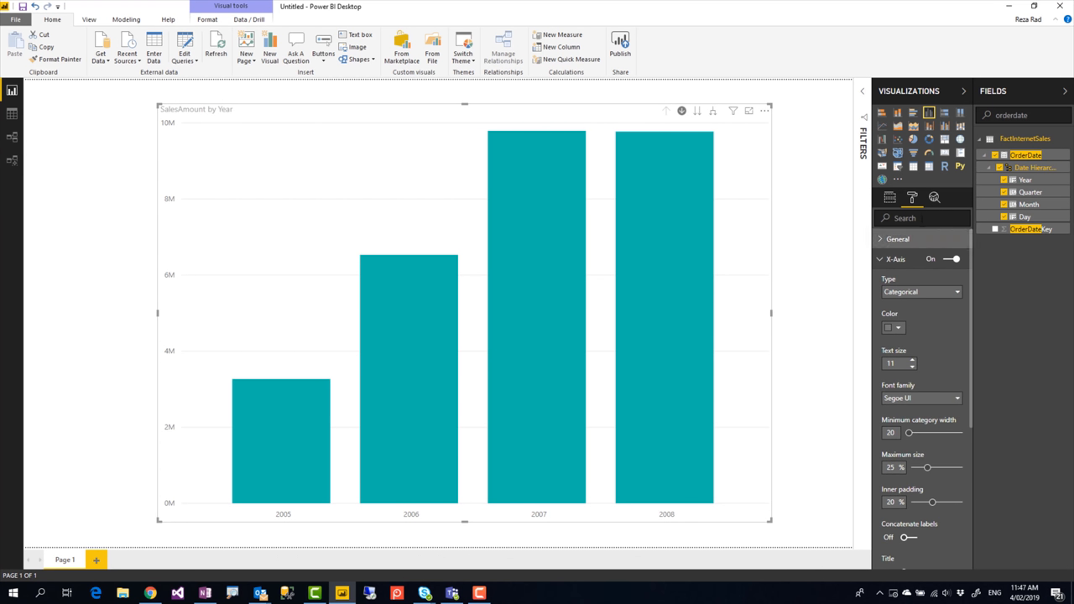
mouse_move(609, 377)
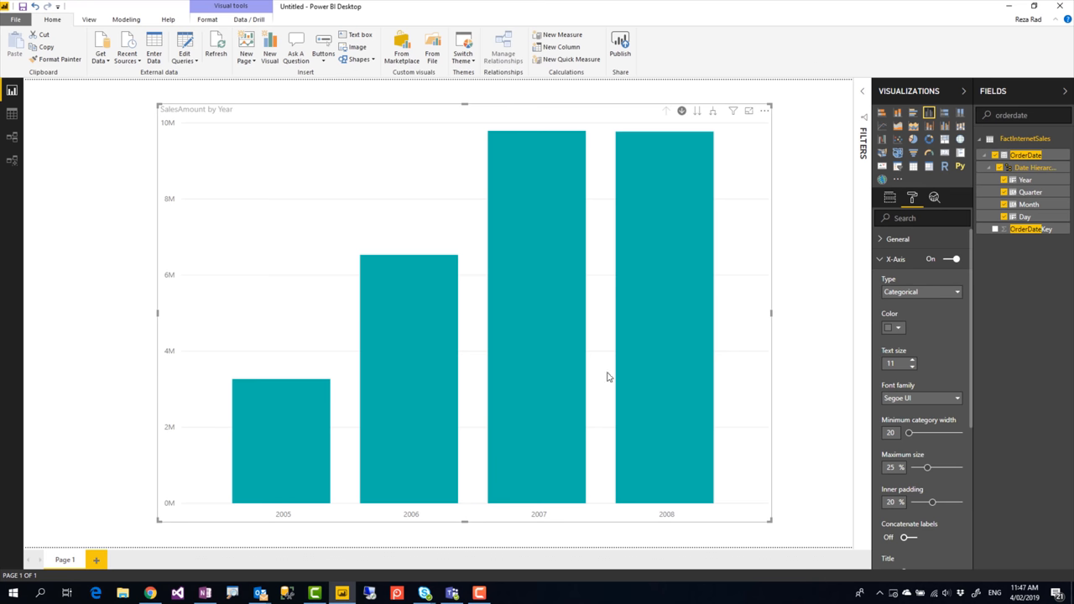
mouse_move(921, 292)
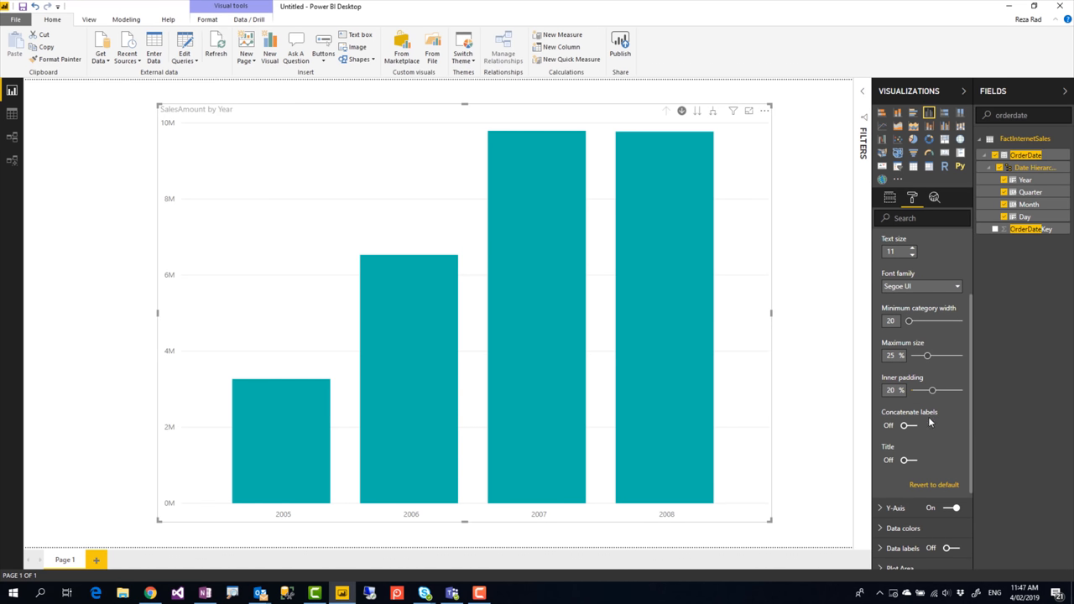
mouse_move(906, 435)
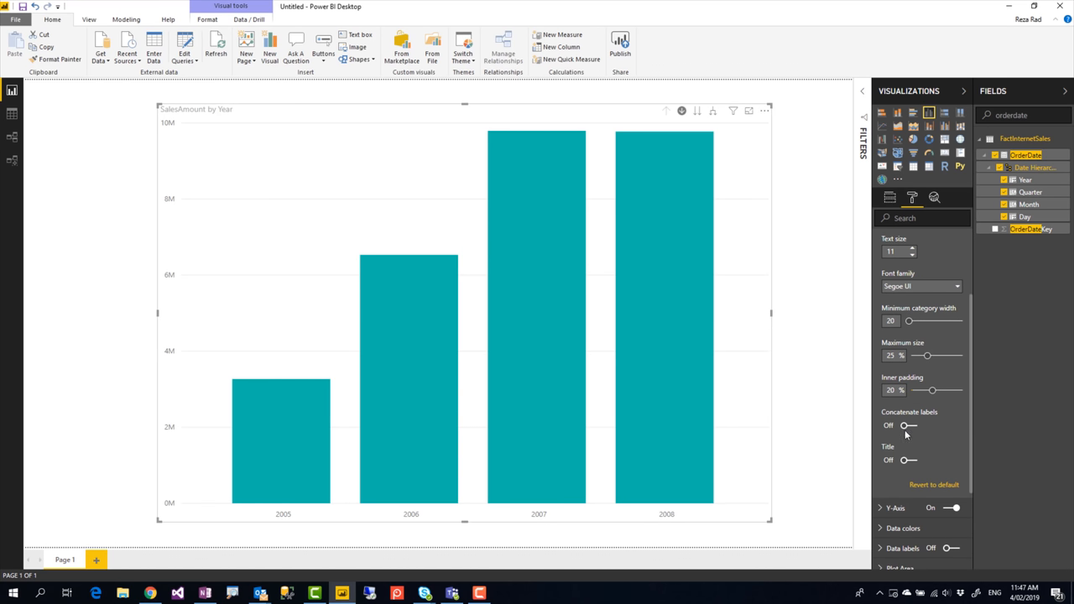